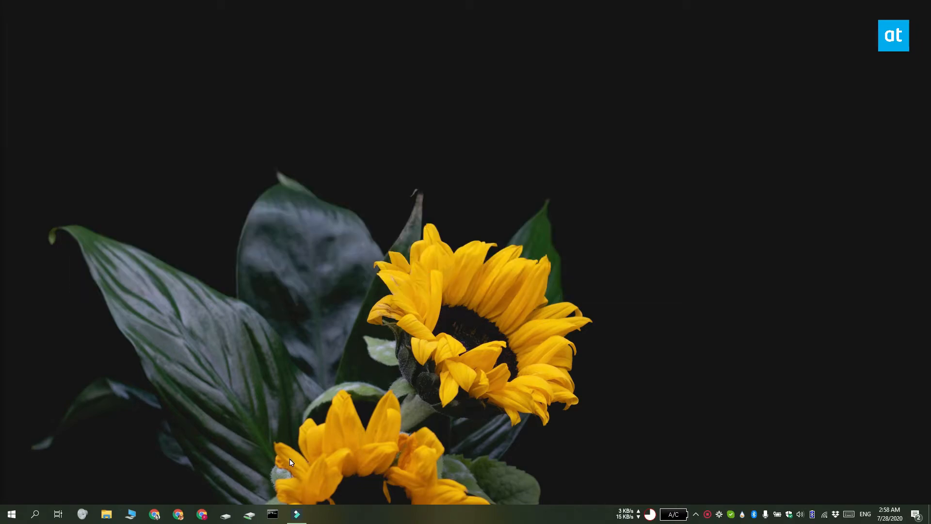
mouse_move(671, 359)
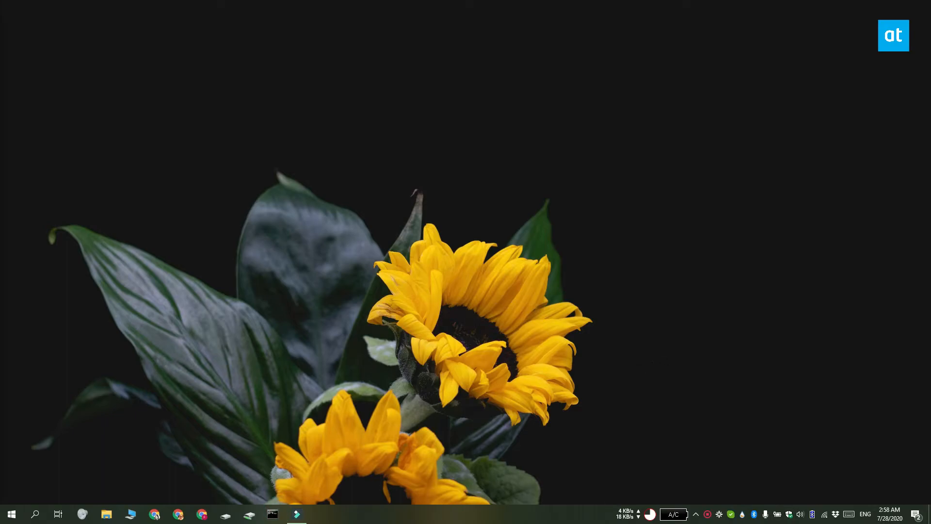
- Start a pktmon packet capture in the administrator prompt, then stop it
left_click(273, 514)
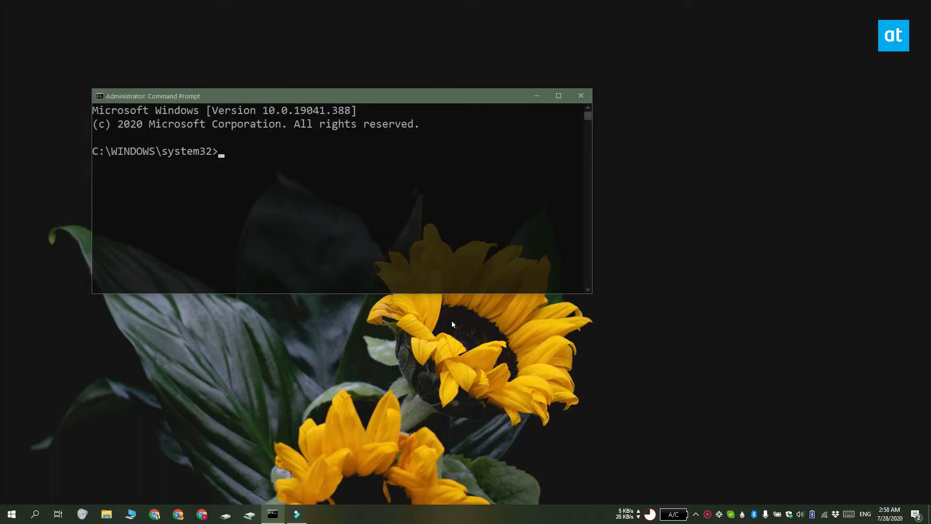
type("pktmon start")
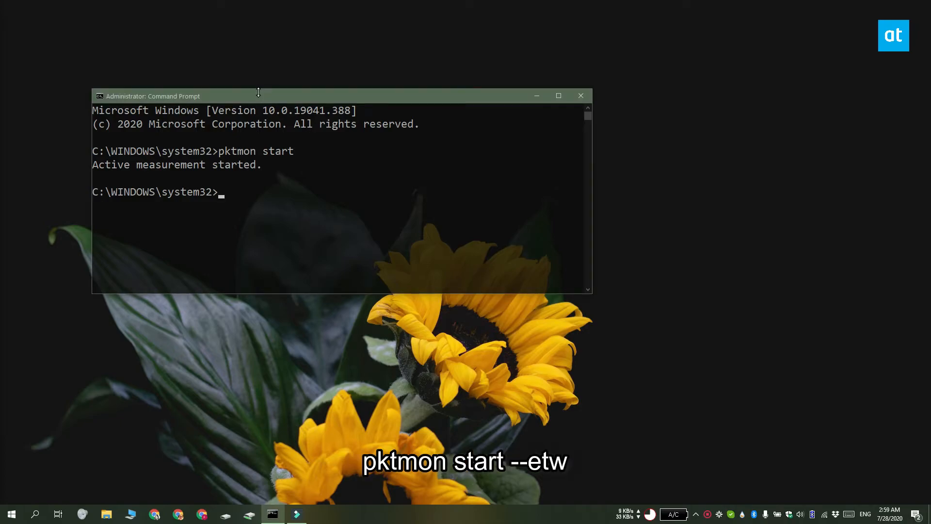
type("pktmon stop")
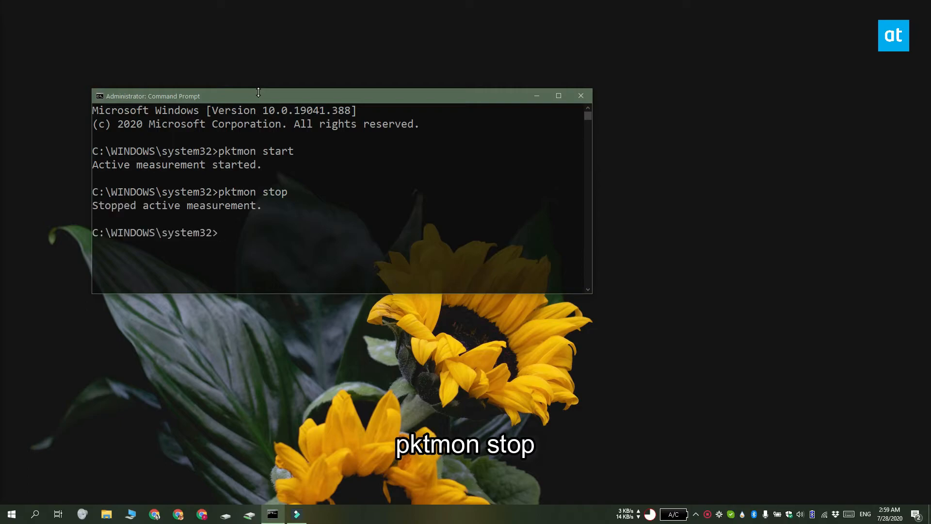
mouse_move(499, 56)
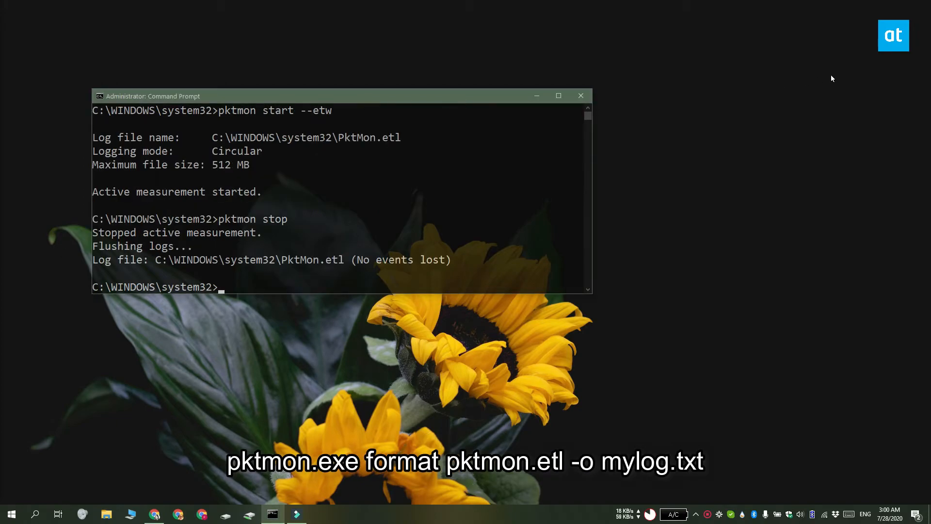
- Format pktmon.etl into mylog.txt with 'pktmon.exe format pktmon.etl -o mylog.txt'
type("pktmon.exe format pktmon.etl -o mylog.txt")
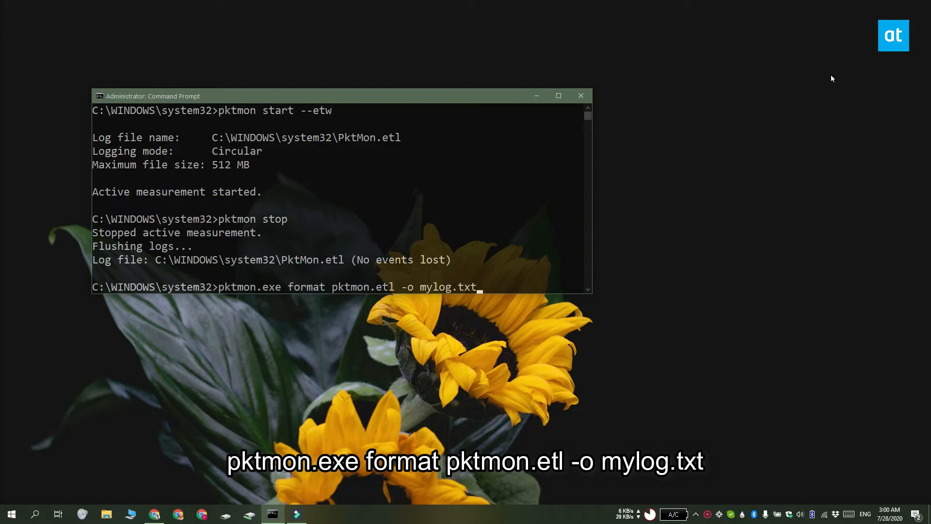
key("Enter")
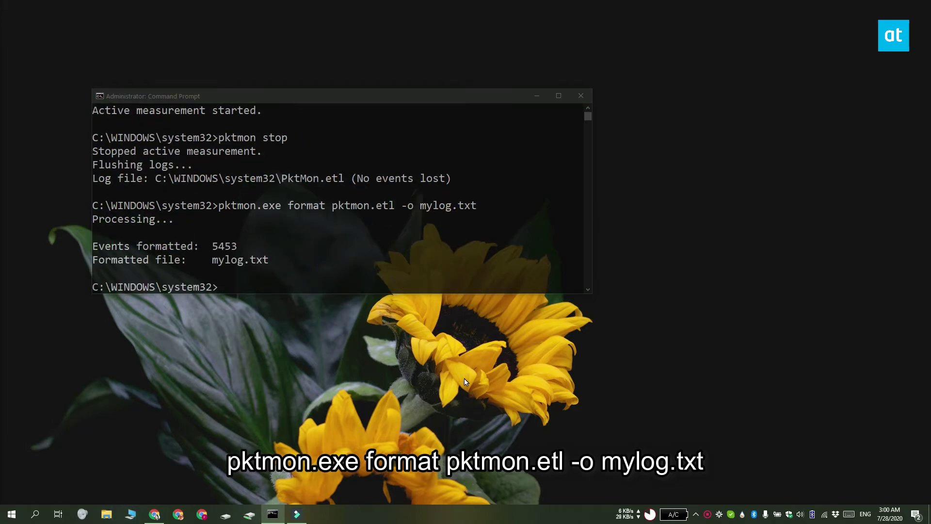
- Browse to mylog.txt in C:\Windows\System32 and open the packet log in Notepad
left_click(106, 514)
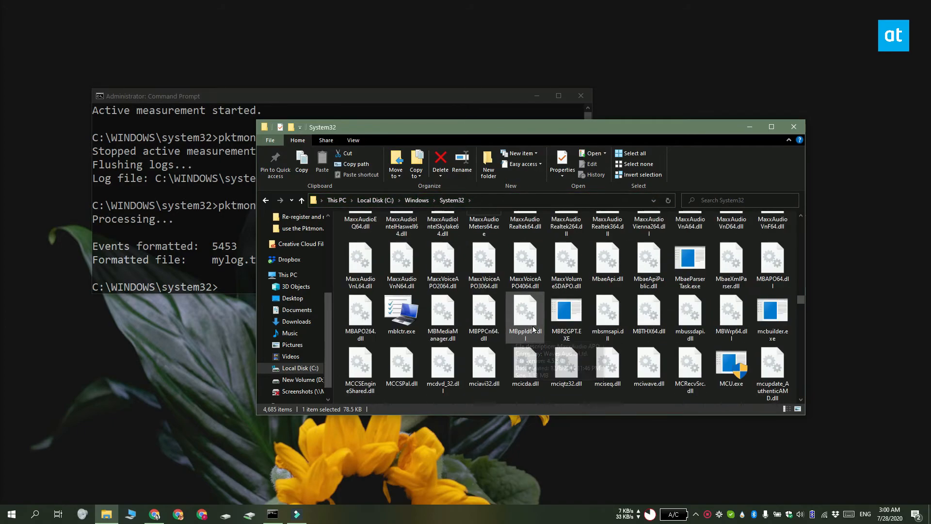
scroll("down", 3)
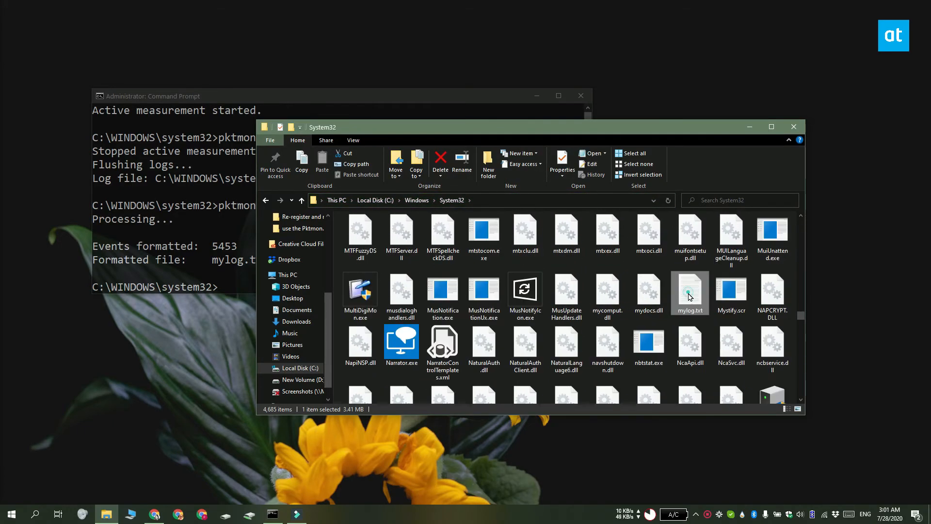
double_click(689, 291)
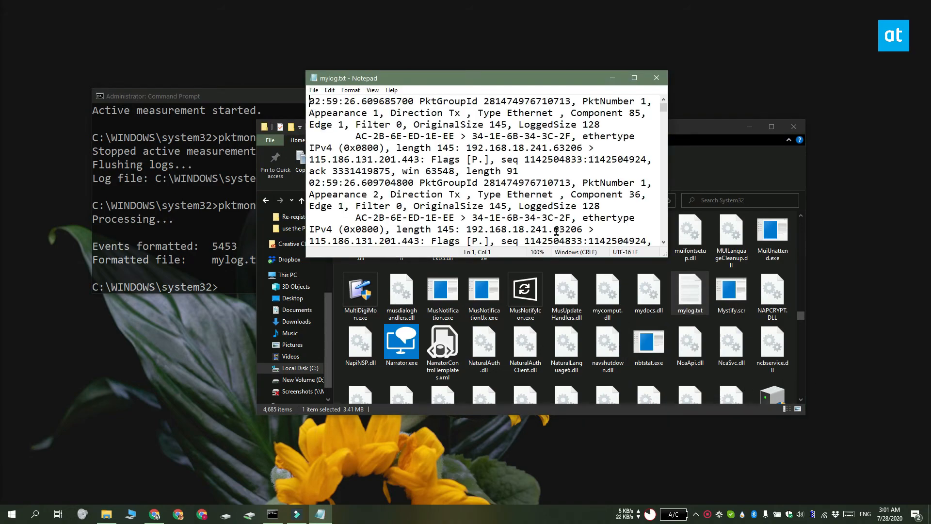